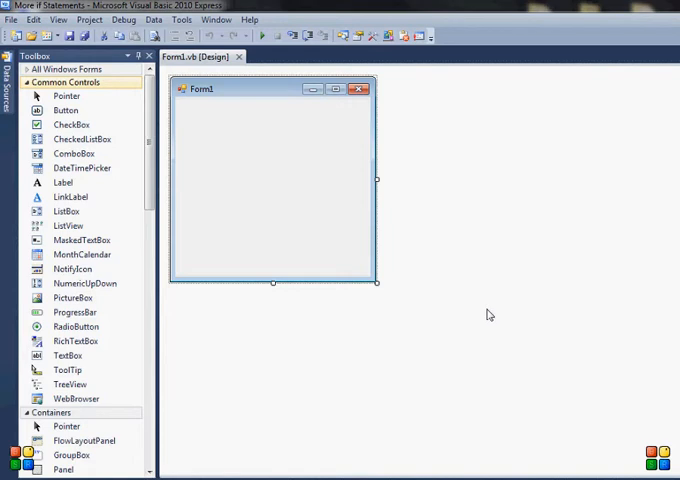
mouse_move(420, 287)
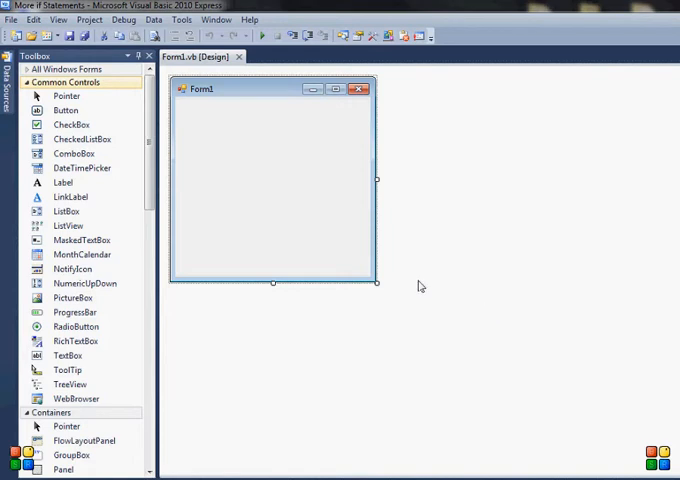
mouse_move(370, 247)
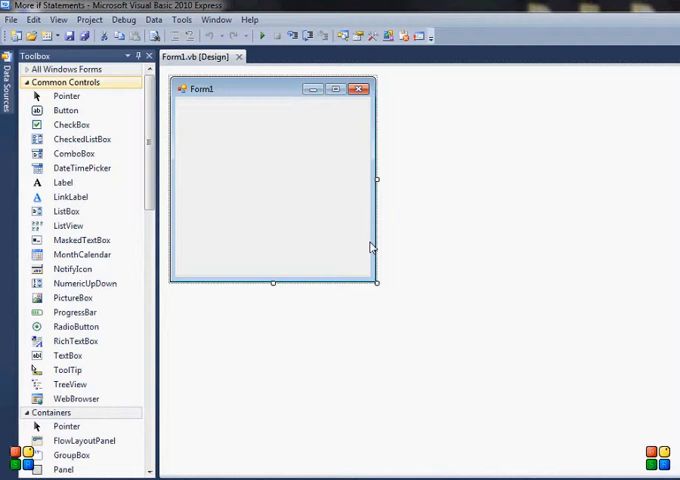
mouse_move(366, 250)
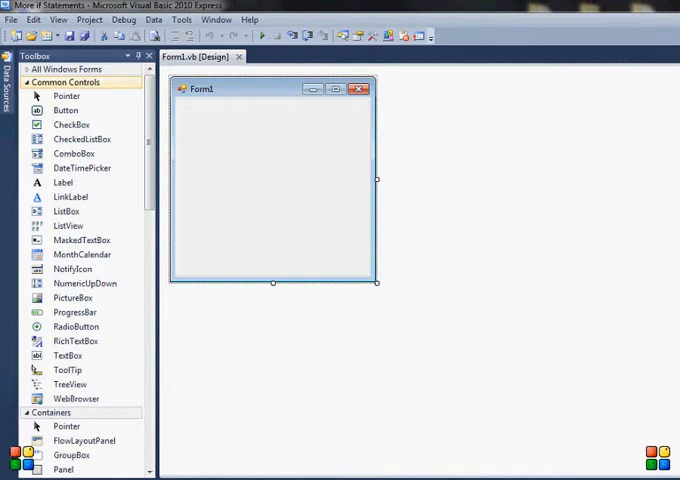
mouse_move(290, 315)
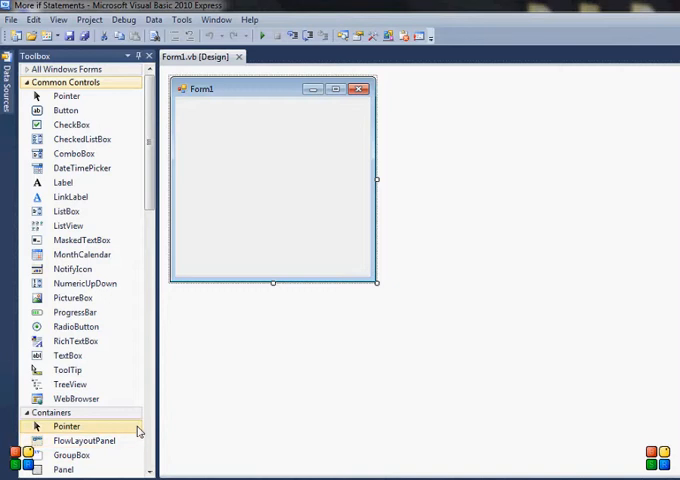
mouse_move(253, 260)
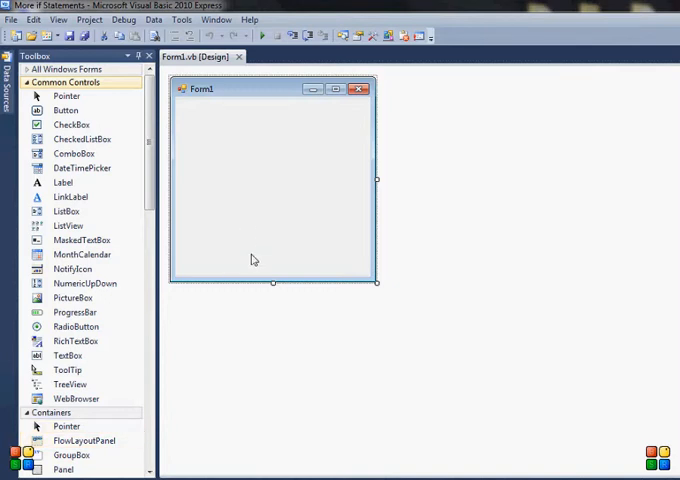
mouse_move(234, 285)
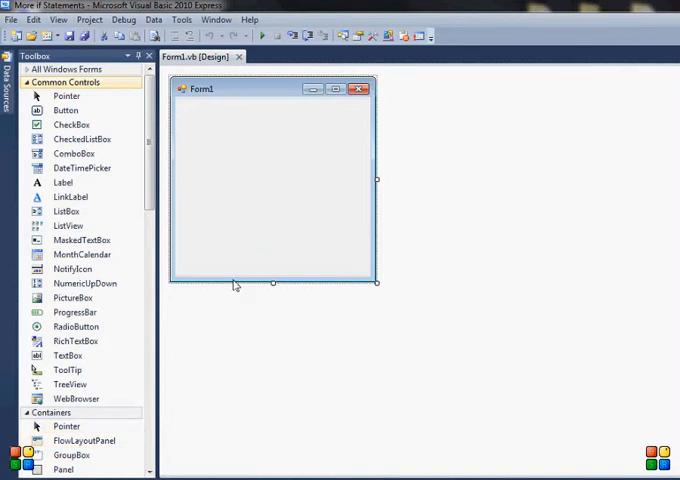
mouse_move(380, 240)
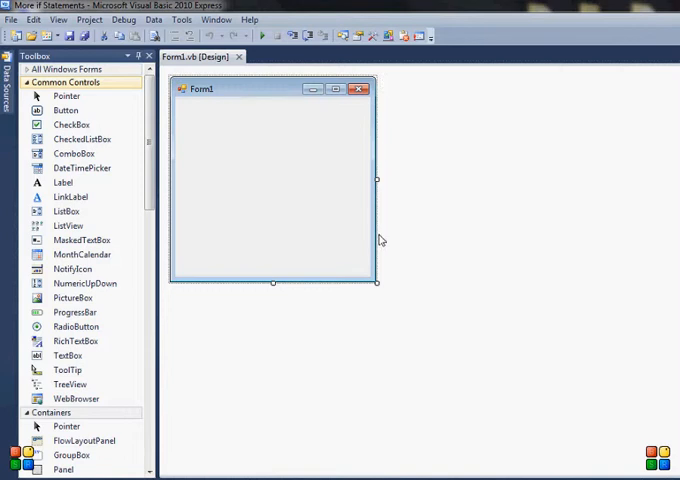
mouse_move(172, 219)
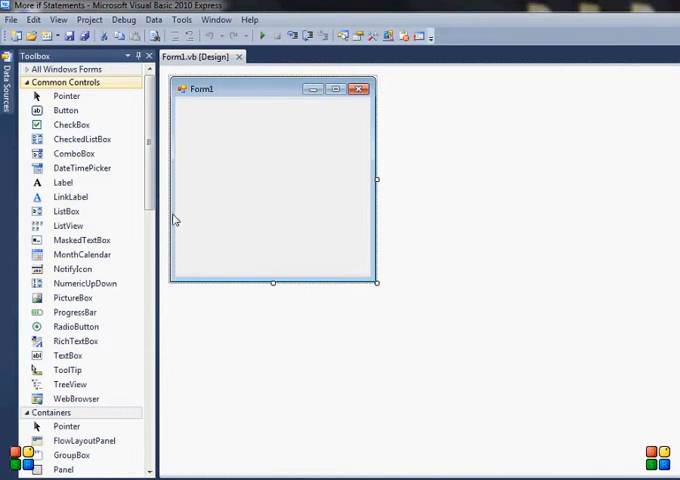
mouse_move(337, 84)
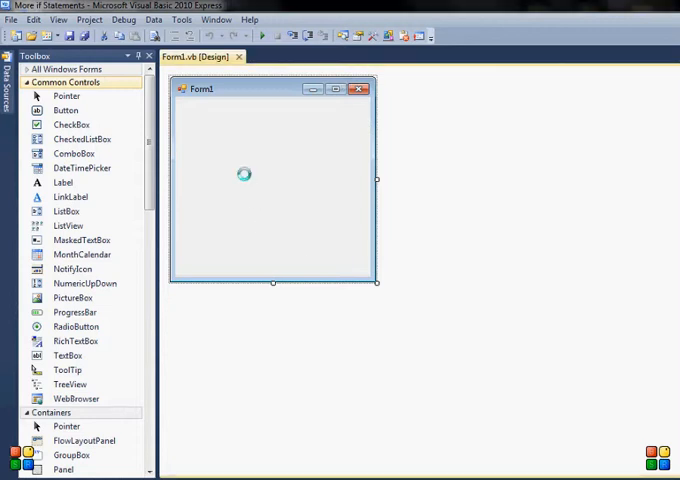
Open Form1_Load and declare Dim mark As Integer
double_click(243, 174)
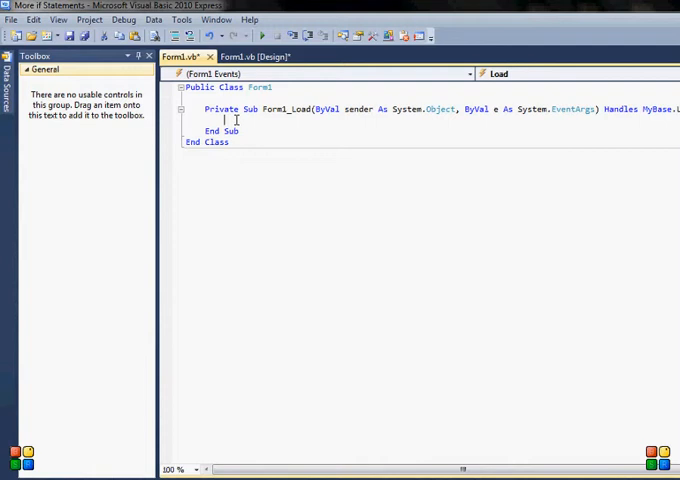
type("Dim")
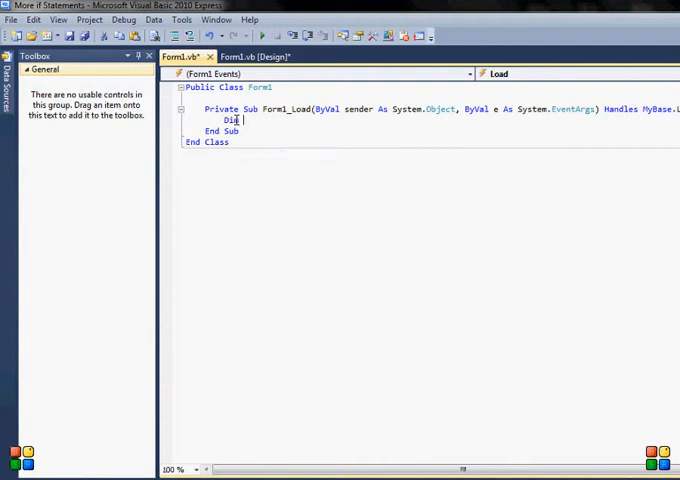
type("mark")
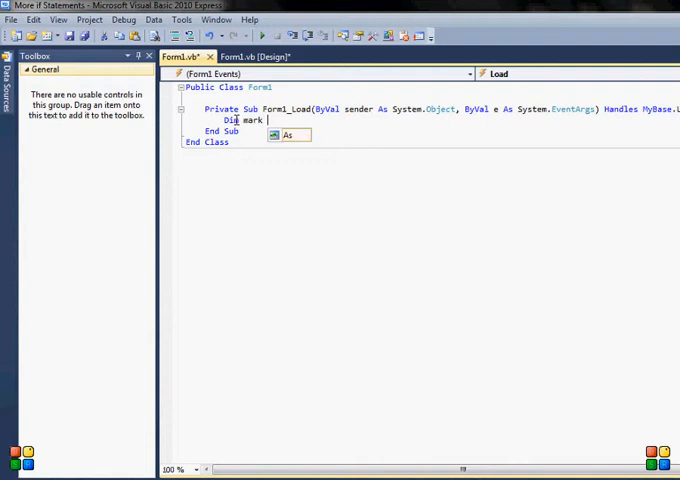
type("As integer")
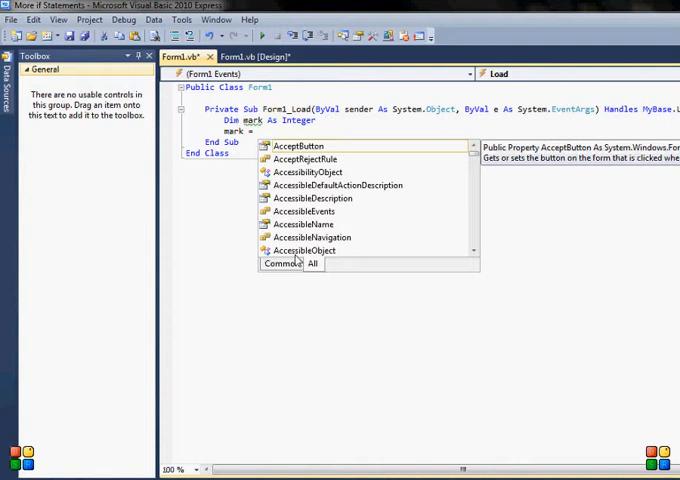
key("escape")
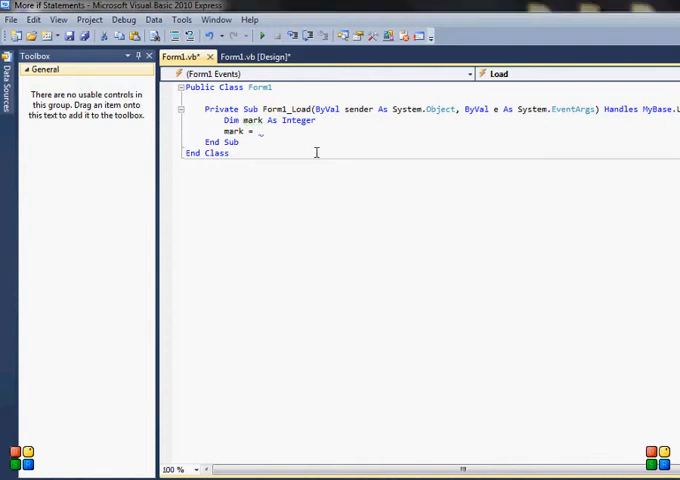
Assign mark = InputBox("Please enter your mark from exams")
type("j")
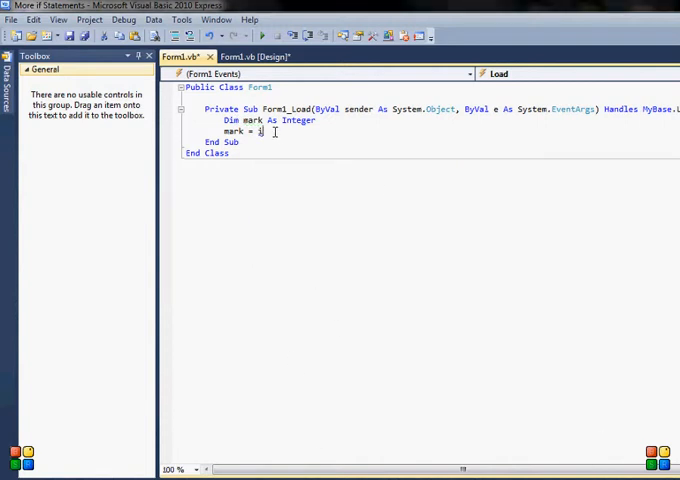
type("InputBox")
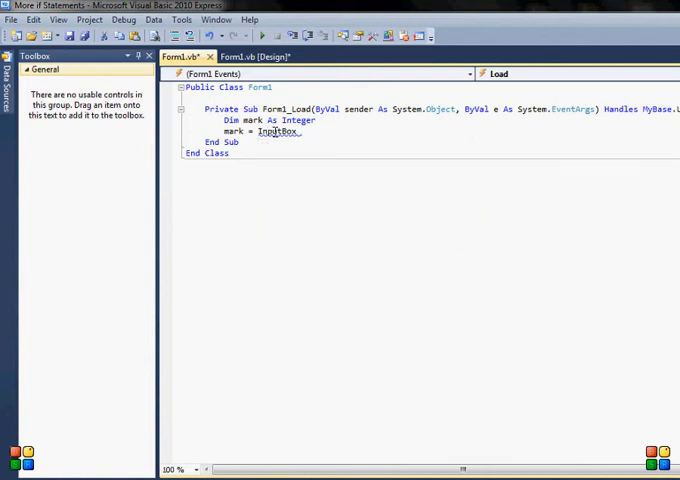
type("()")
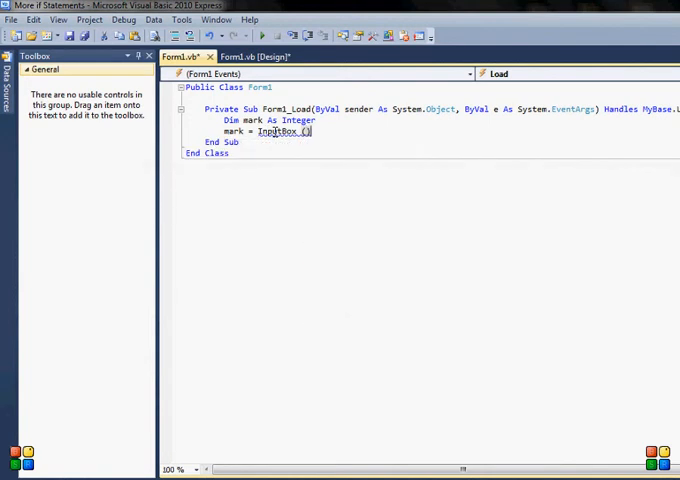
type("\"")
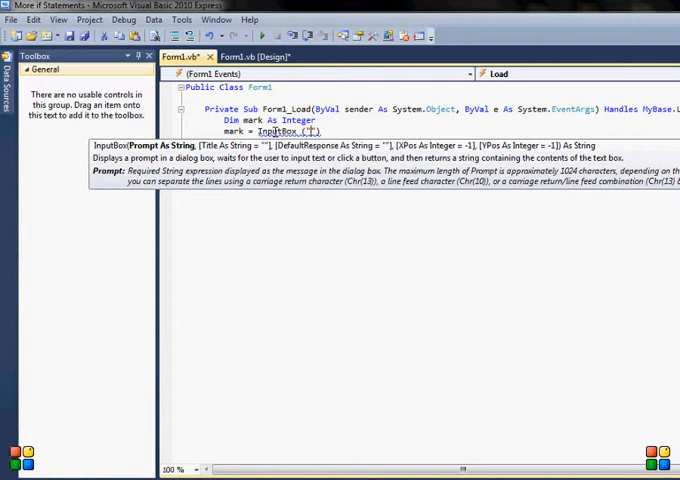
type("Please enter your")
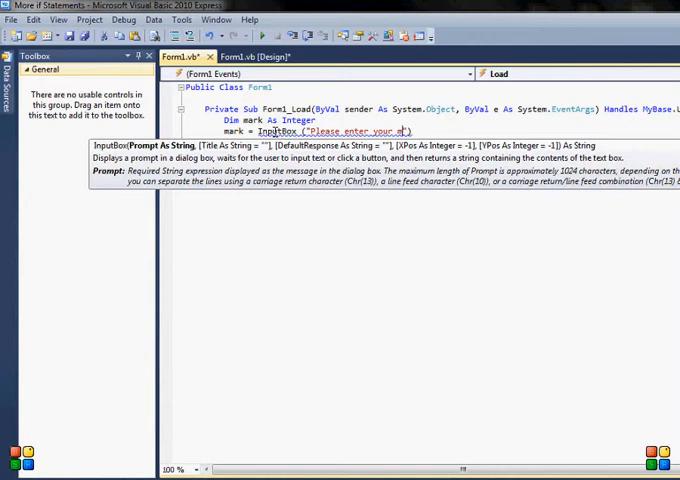
type("mark from exams")
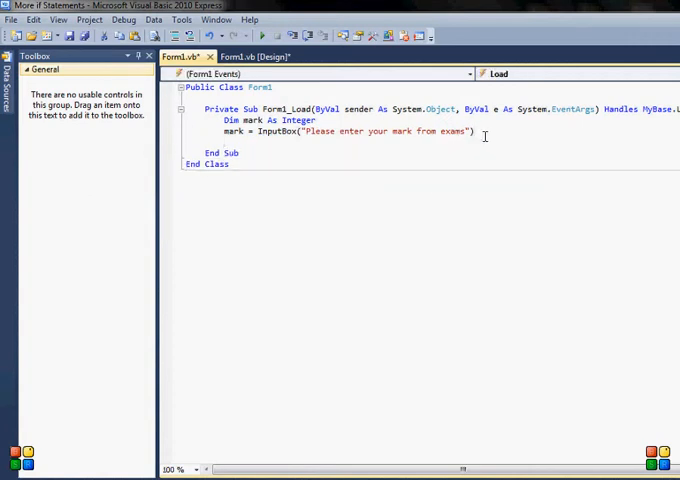
Write If (mark >= 80) Then below the InputBox line, generating End If
type("if")
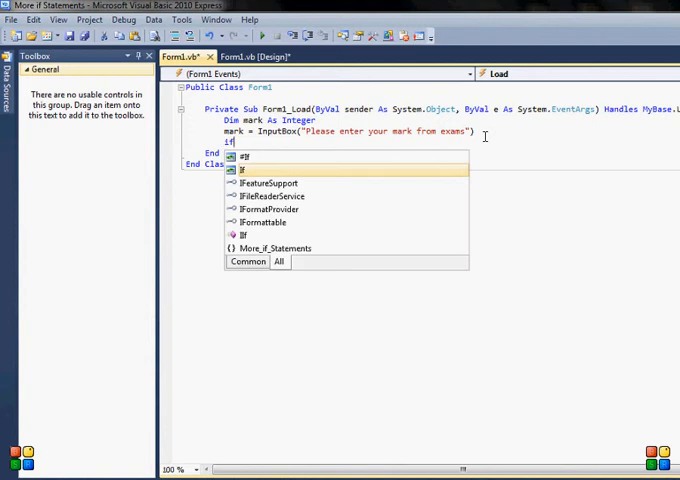
type("(")
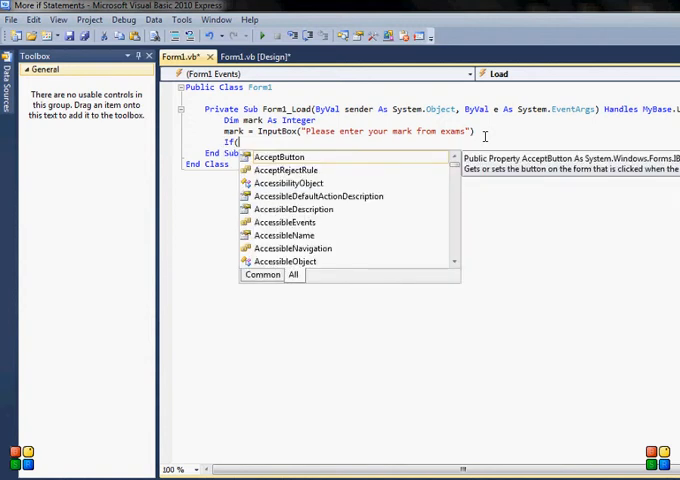
type("mar")
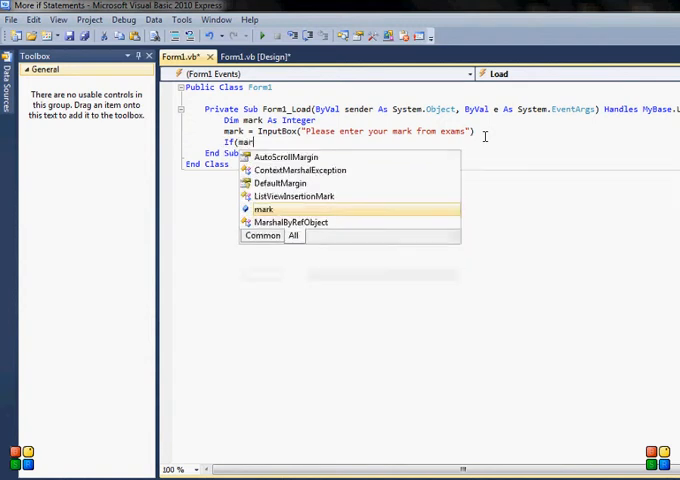
key("Escape")
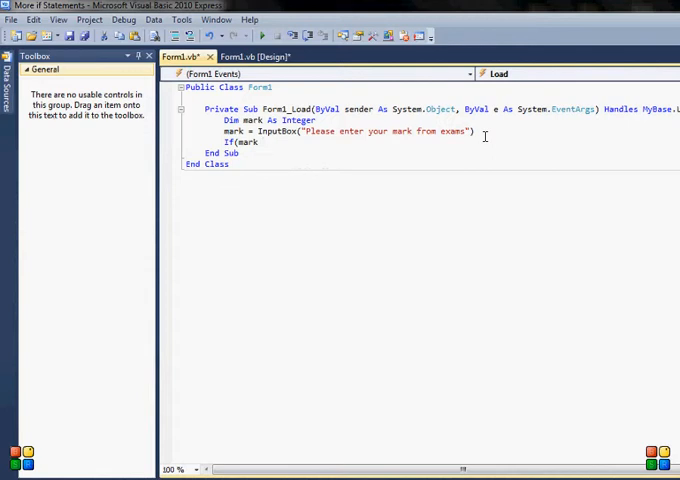
type(">=")
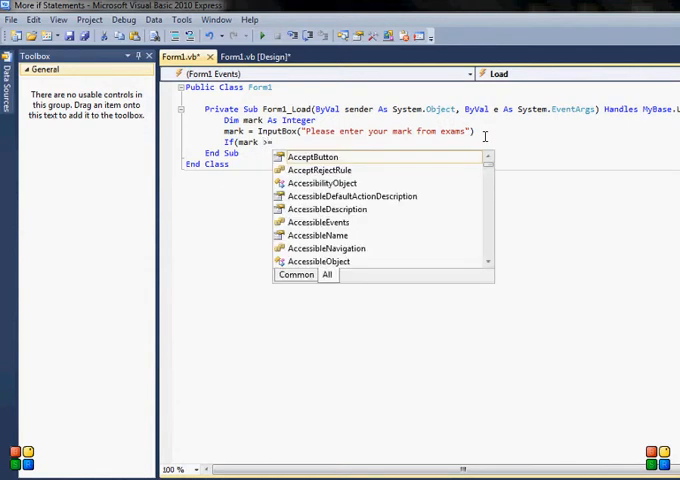
type("80")
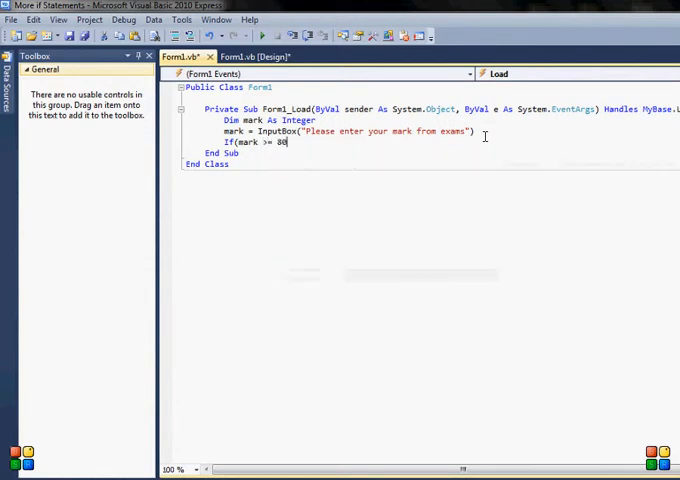
type("then")
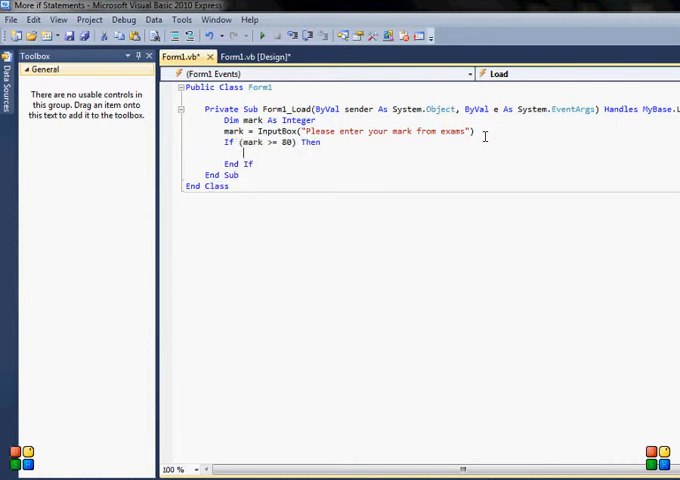
Add MsgBox("Congratz you have passed with the score of " & mark & " You got the distinction")
type("ms")
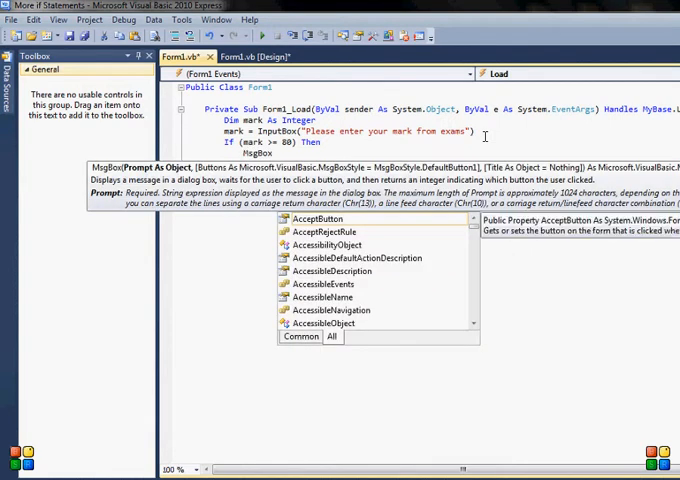
type("(\"")
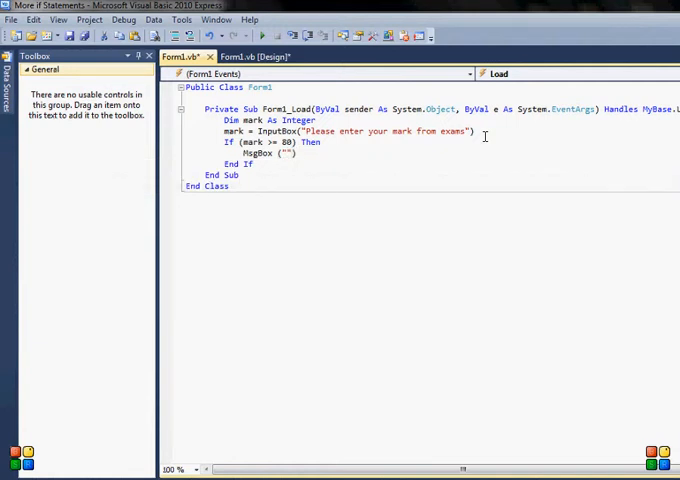
type("Congratz y")
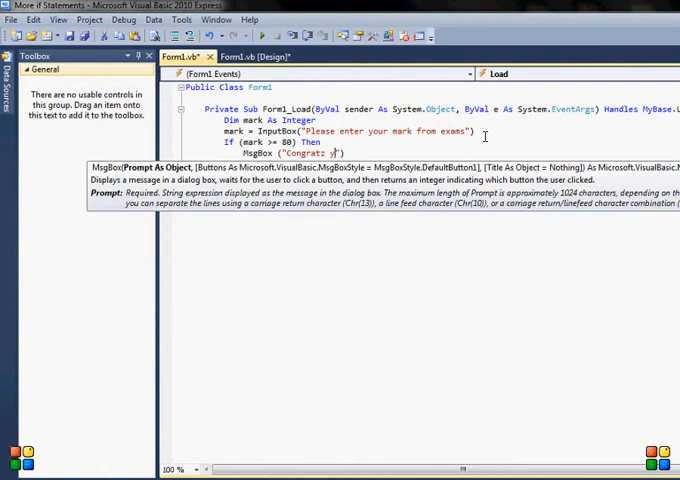
type("ou have passed with the")
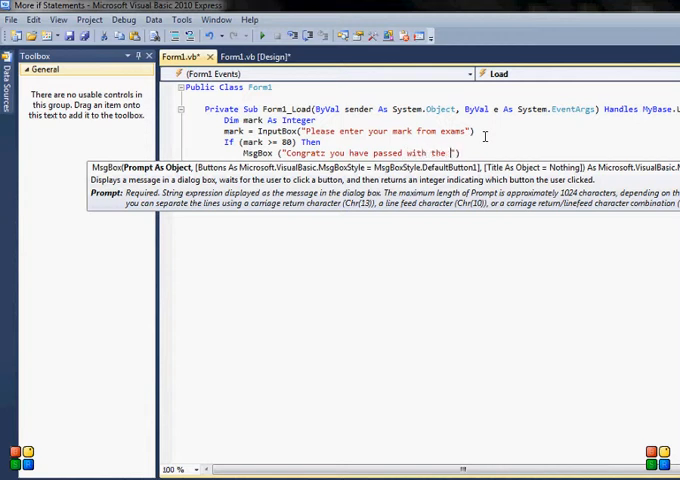
type("score of")
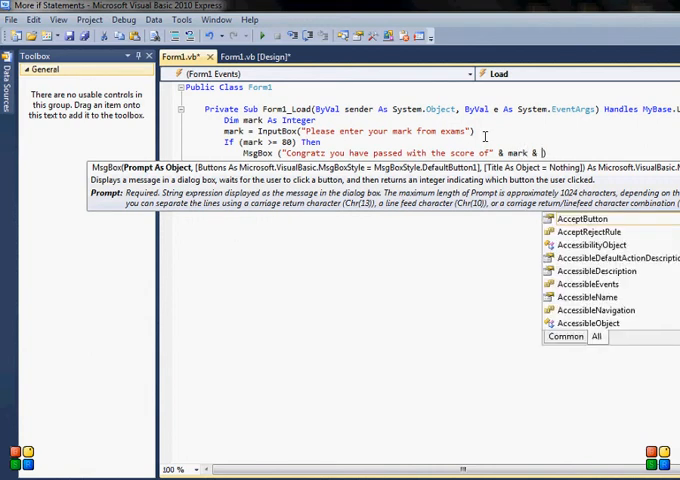
mouse_move(570, 218)
type(" \" You got the distinction")
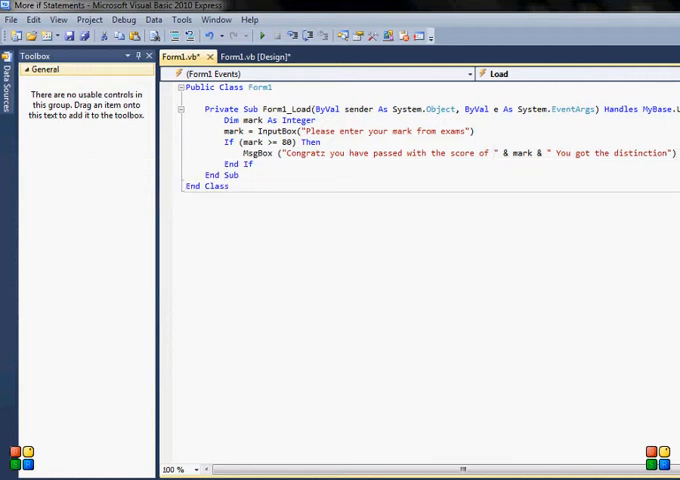
type("el")
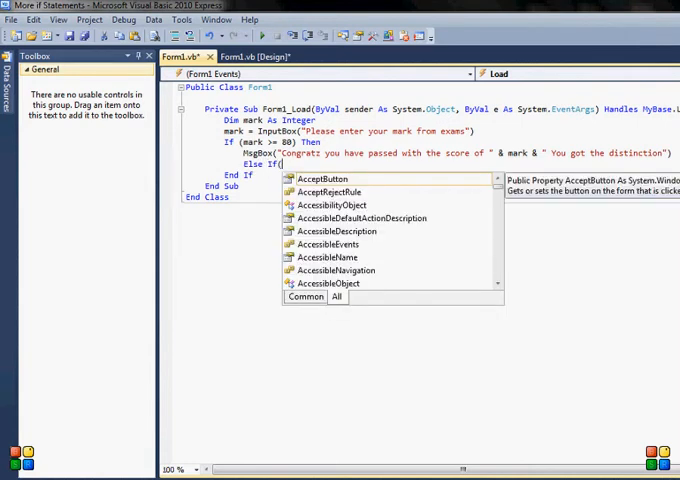
Write the ElseIf (mark >= 60) Then condition
type("mark")
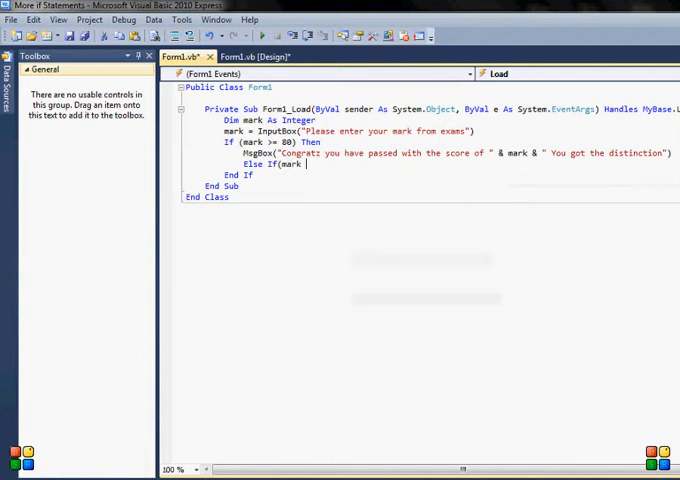
type(".")
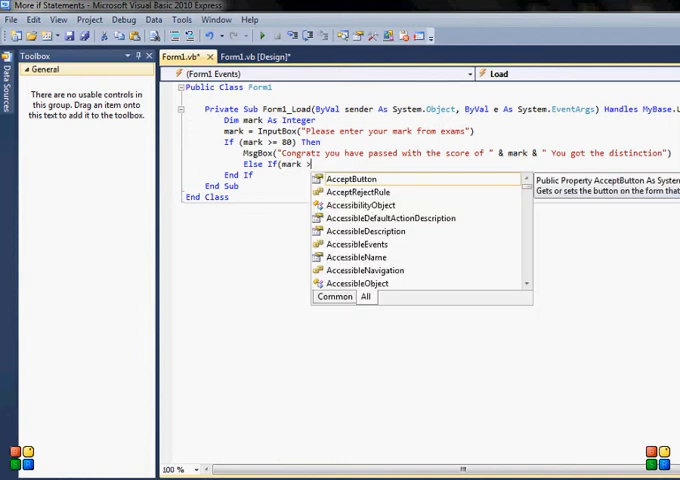
type("60) the")
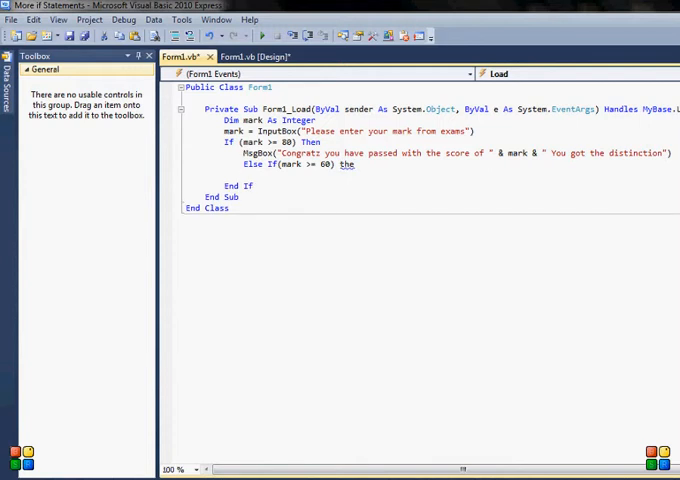
Add MsgBox("Congratz you have passed with the score of" & mark & "You got Merit")
type("MsgBox(\"")
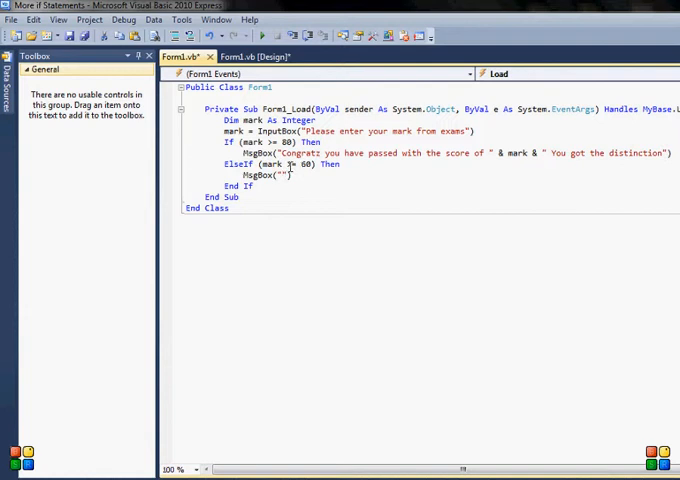
mouse_move(285, 164)
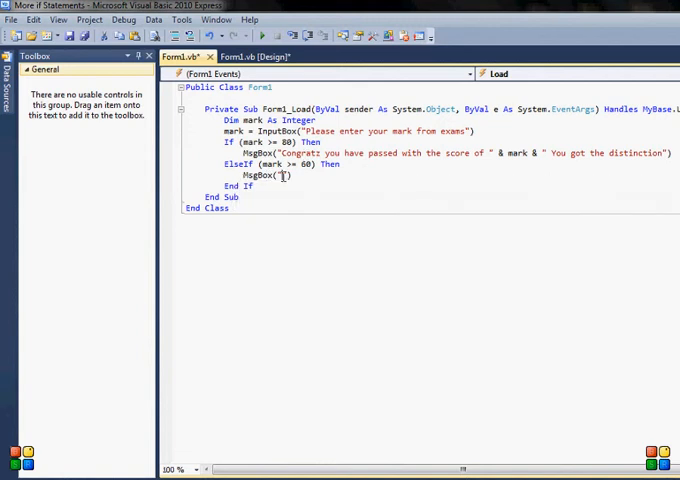
mouse_move(443, 184)
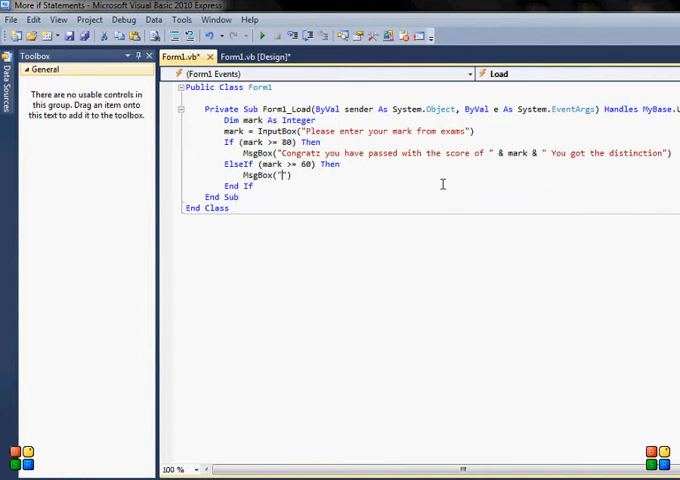
type("Congratz")
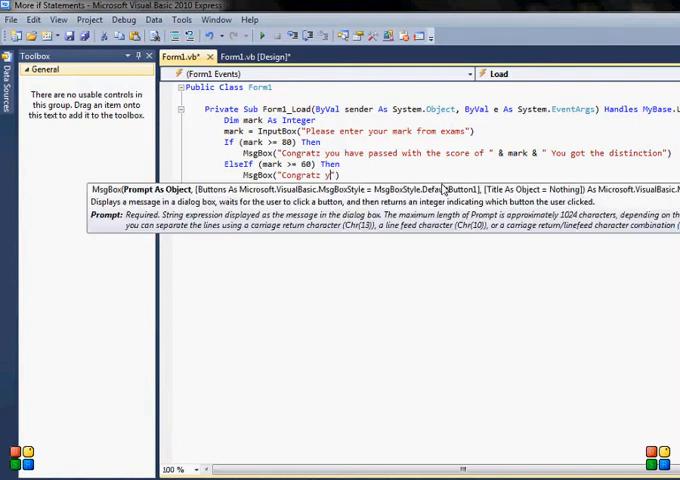
type("you have passed with the score of")
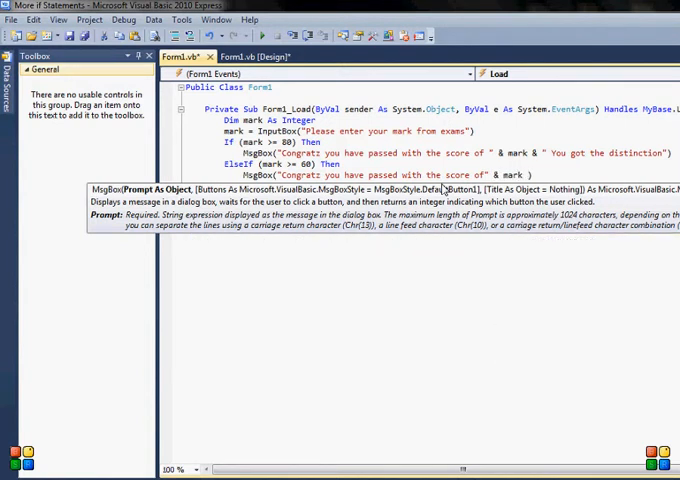
type("\"")
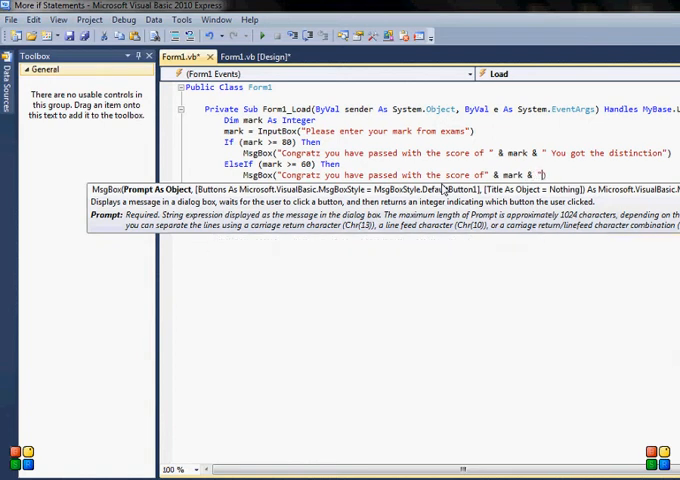
type("You got")
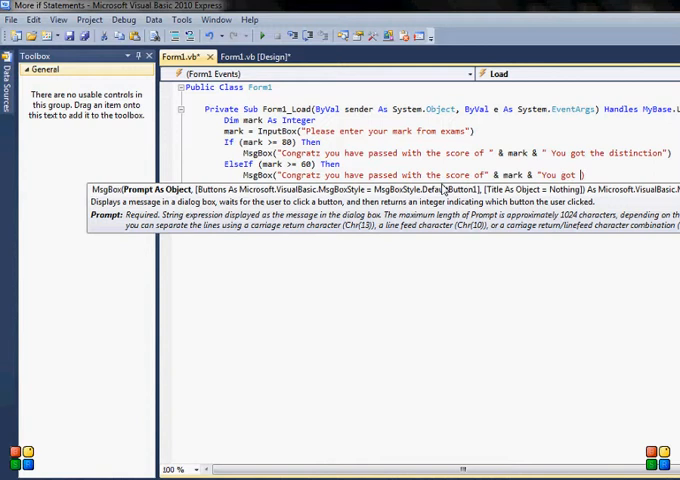
type("Merit)")
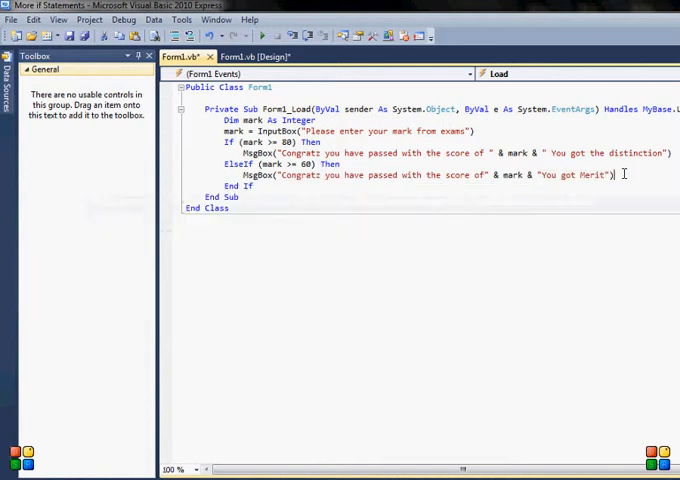
type("el")
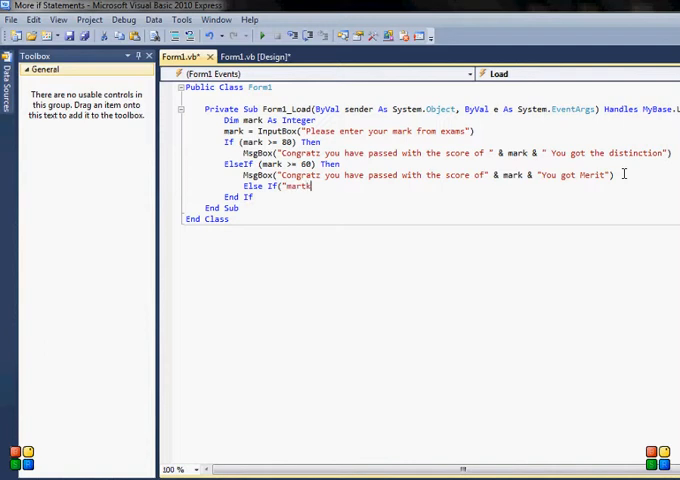
Write the ElseIf (mark >= 40) Then condition
key("BackSpace")
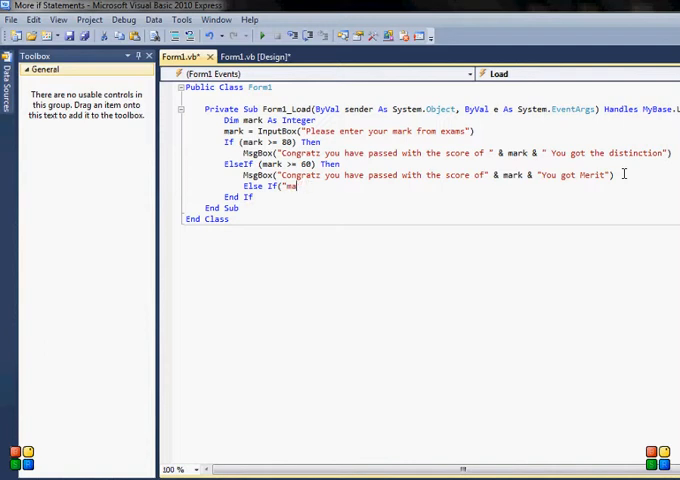
type("ma")
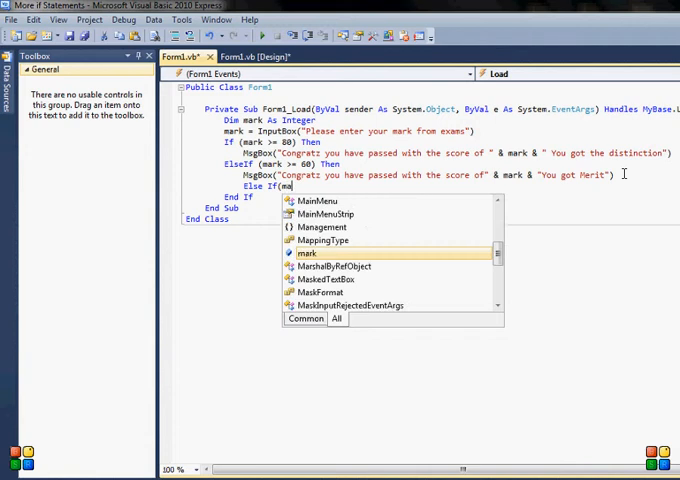
type("<")
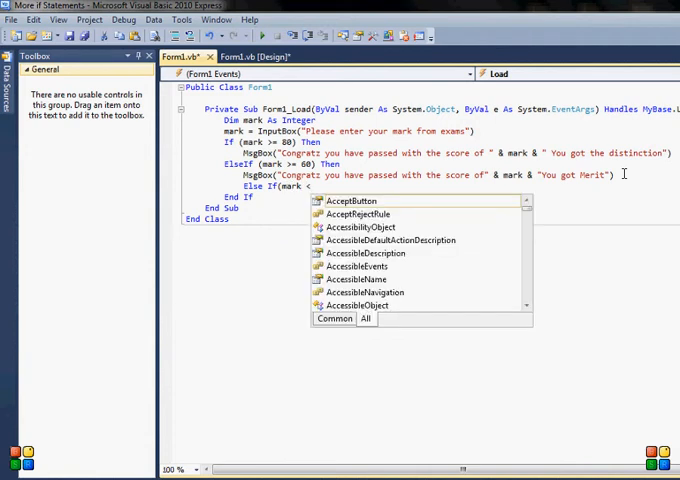
type(">=40)")
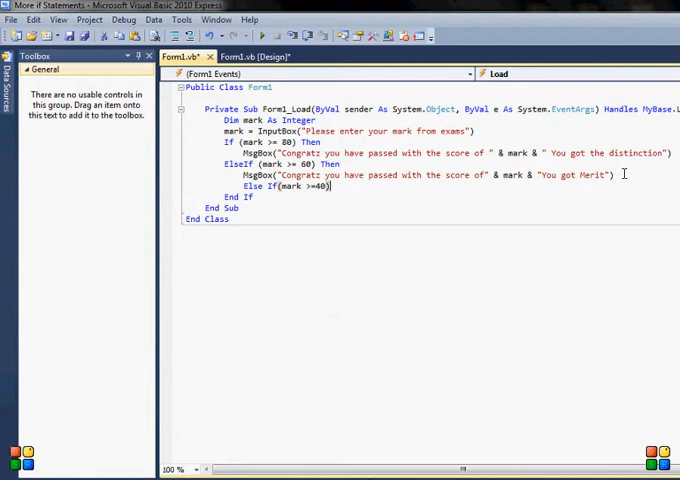
type("th")
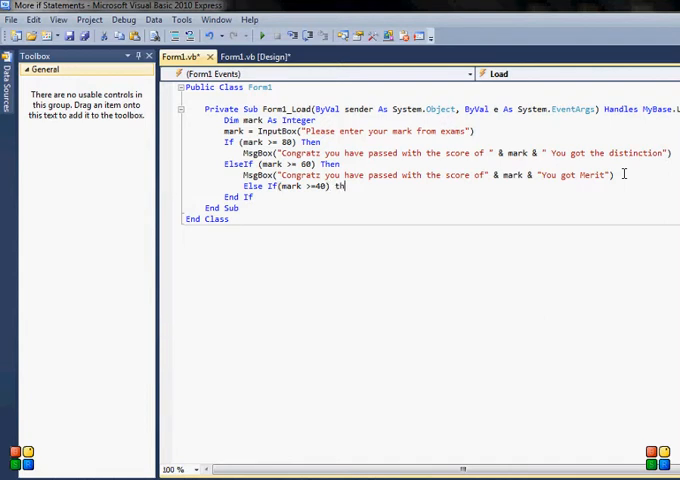
type("en")
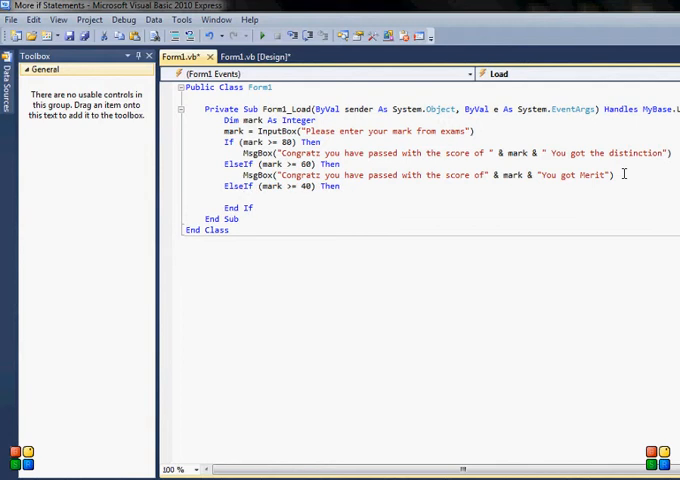
Add a MsgBox with the passed-with-score text, mark and "You got Pass"
type("me")
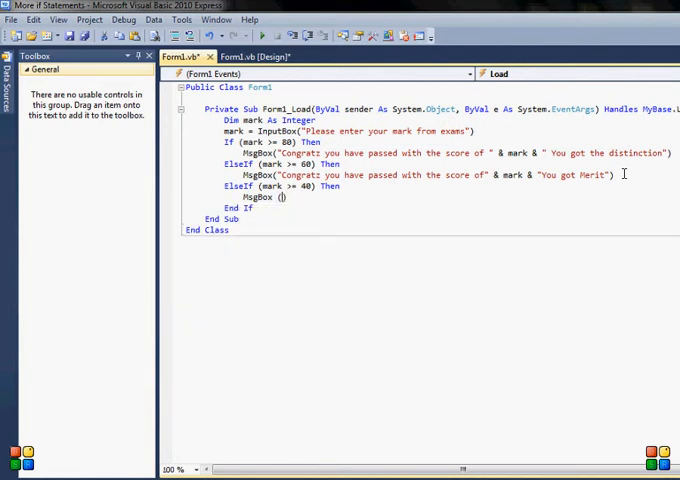
type("\"Congratz you have passed")
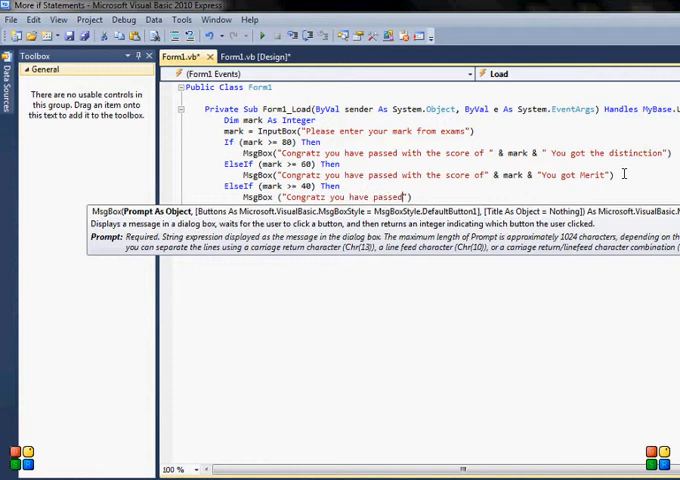
type("with the score of")
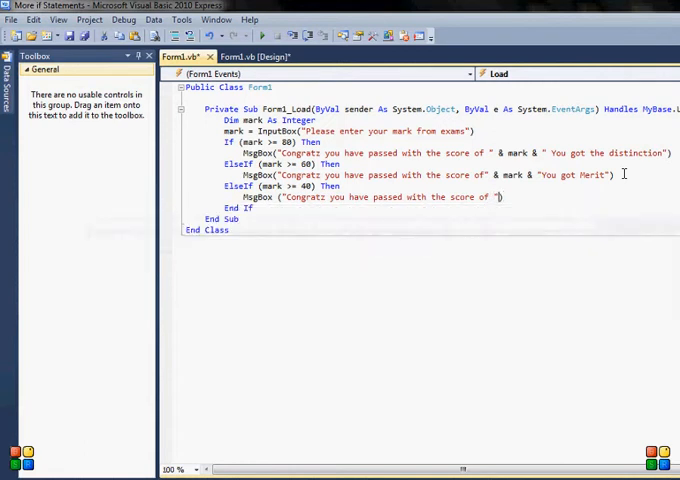
type("& mark")
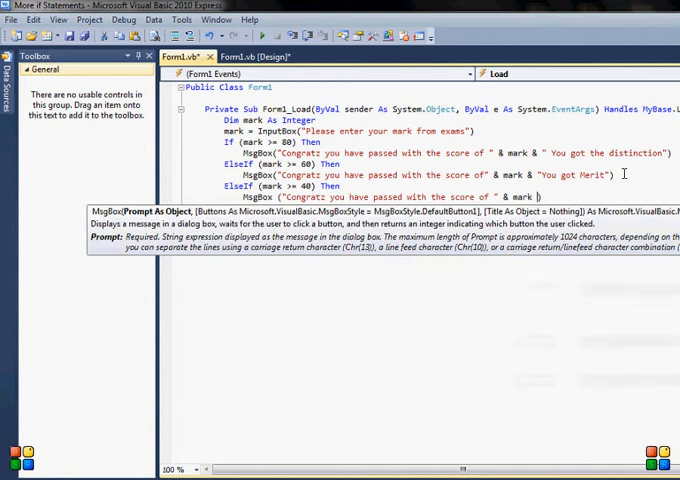
type("\"")
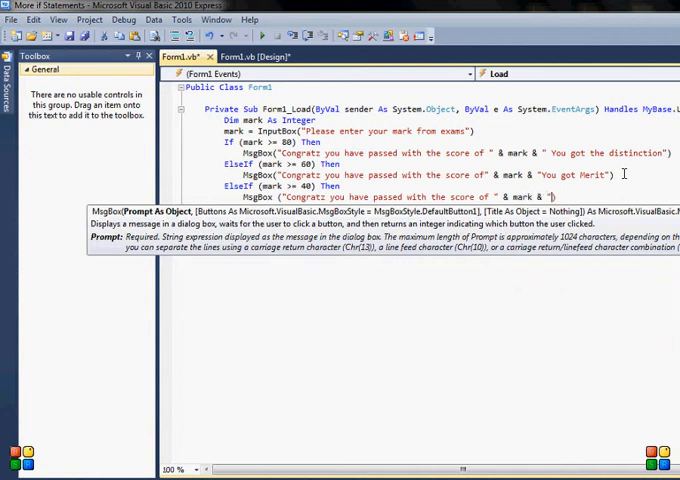
type("You got Pass")
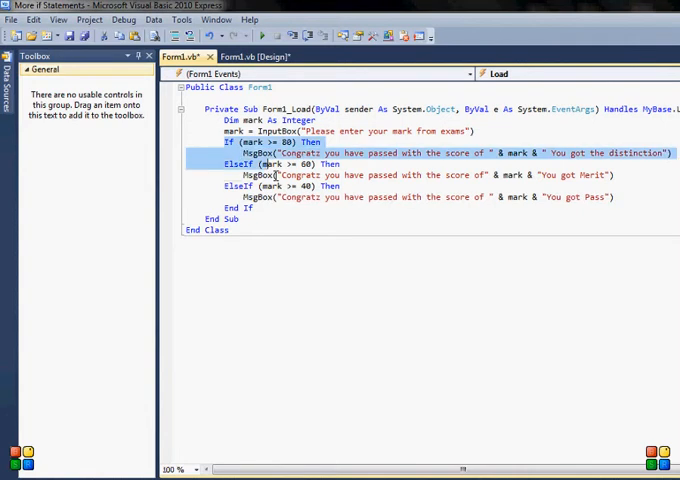
Add Else MsgBox("Sorry you have failed"), then run and submit a mark of 45
left_click(620, 197)
type("Else")
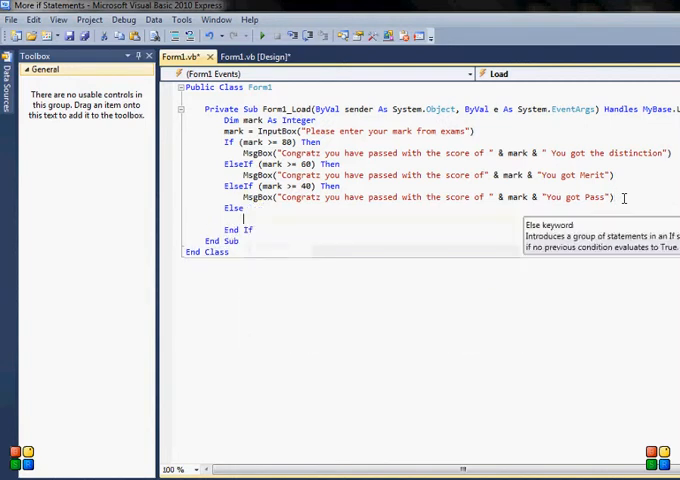
type("MsgBox (")
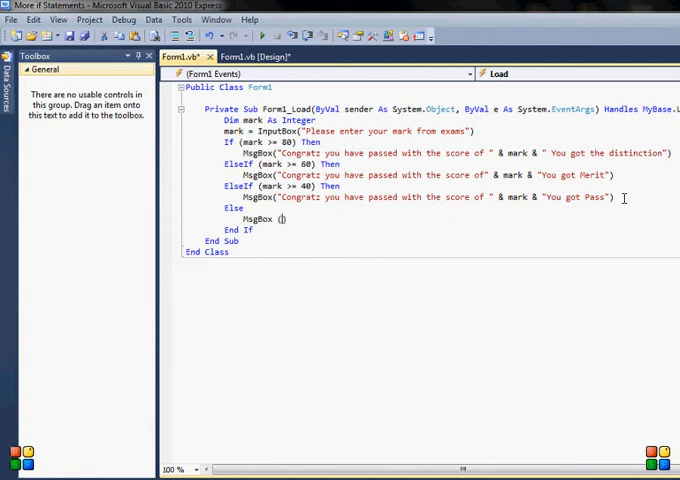
type("\"")
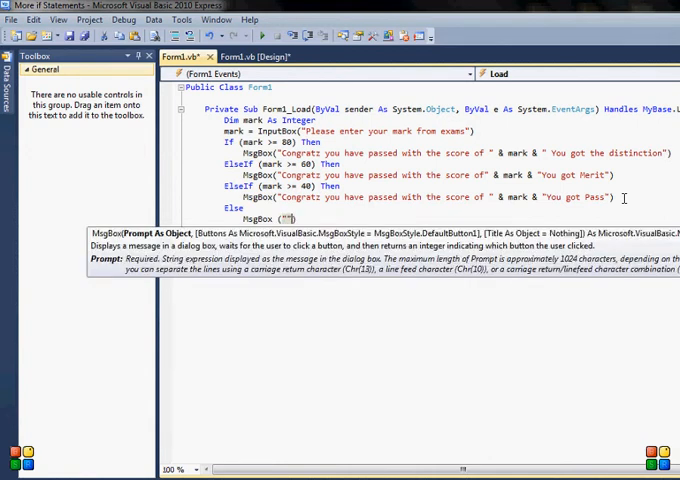
type("Sc")
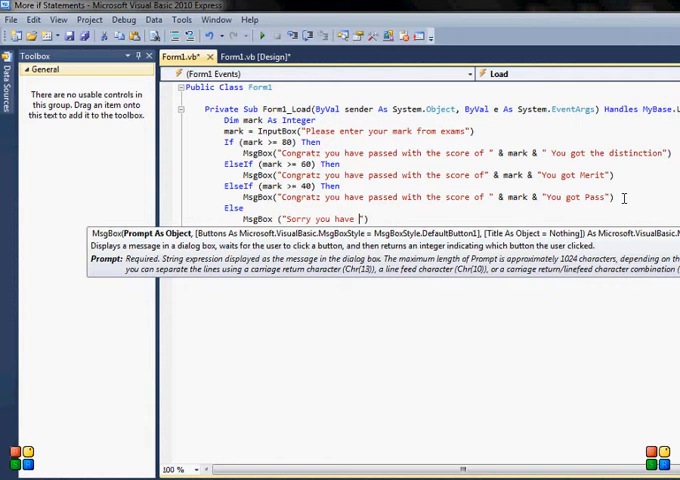
type("failed")
type("45")
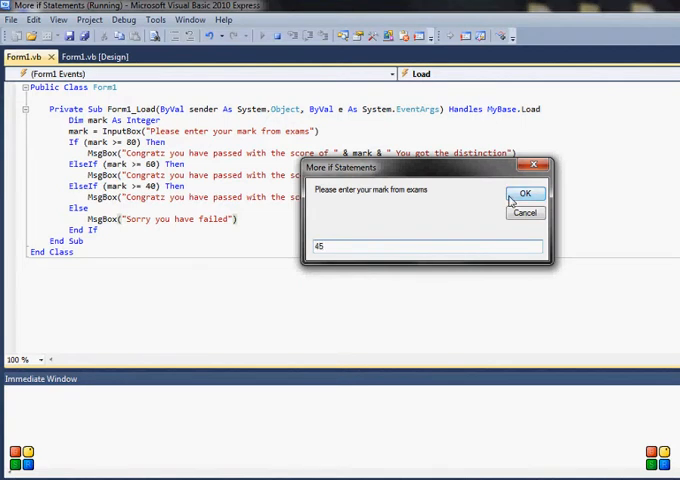
left_click(525, 193)
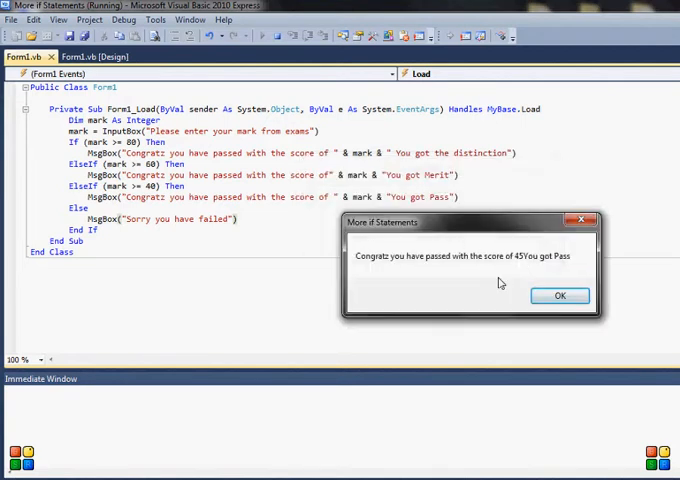
mouse_move(464, 273)
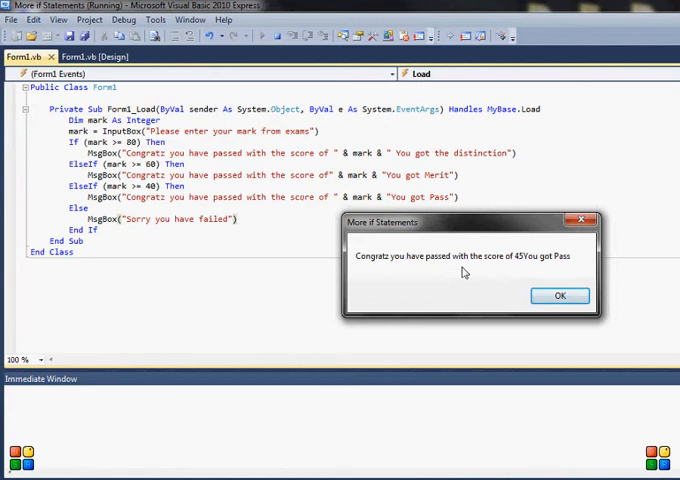
mouse_move(537, 270)
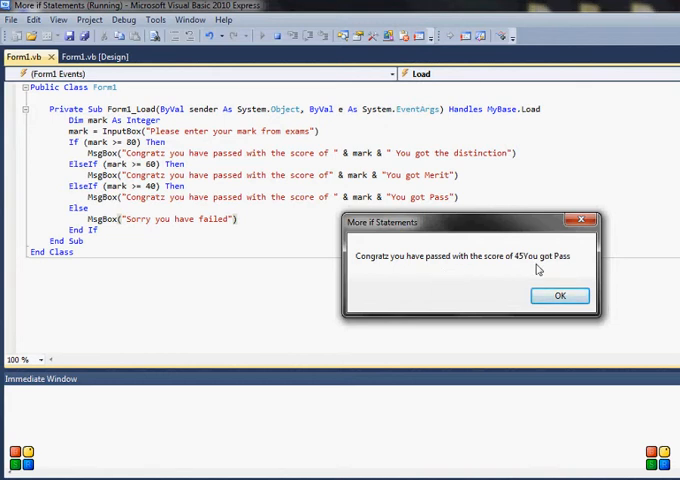
Dismiss the Pass message and close Form1 to restart the program
left_click(560, 295)
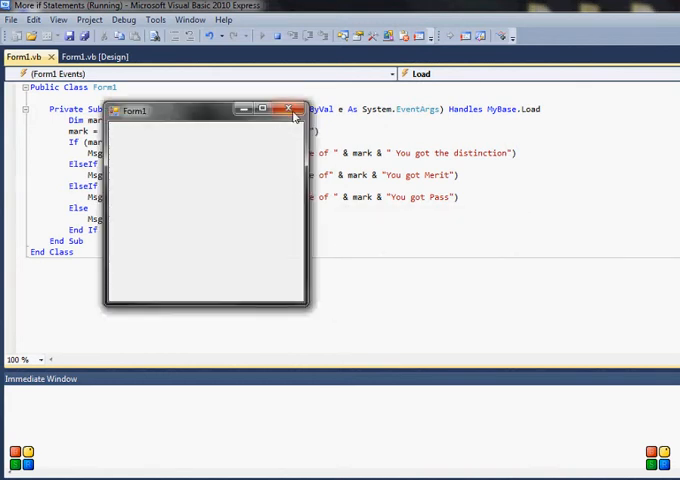
left_click(290, 110)
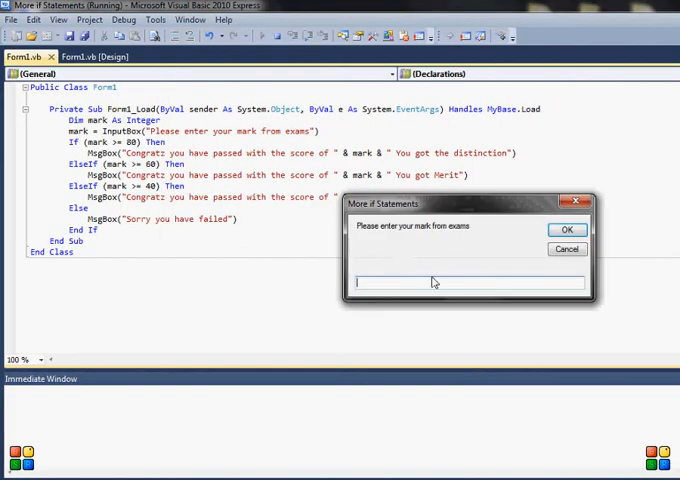
Enter 60 in the mark prompt and confirm to see the Merit message
type("60")
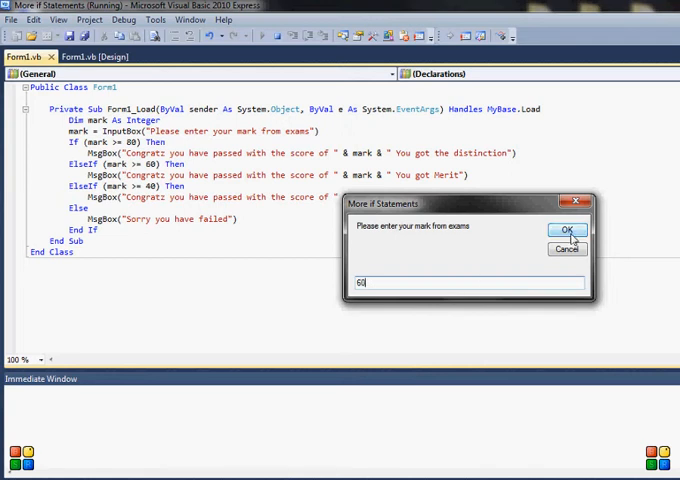
left_click(566, 229)
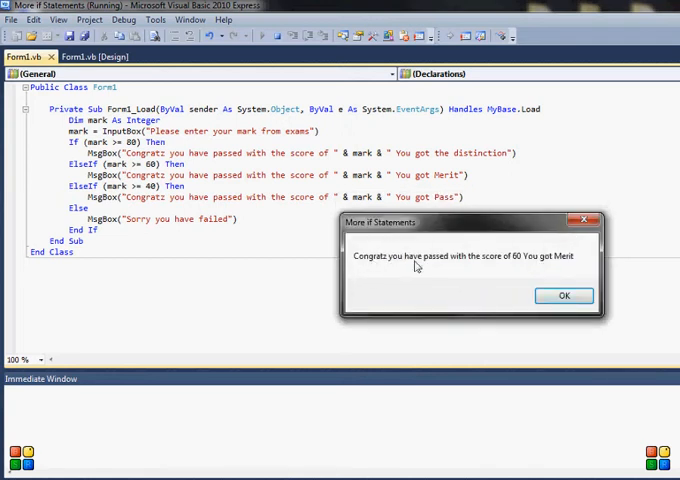
mouse_move(548, 271)
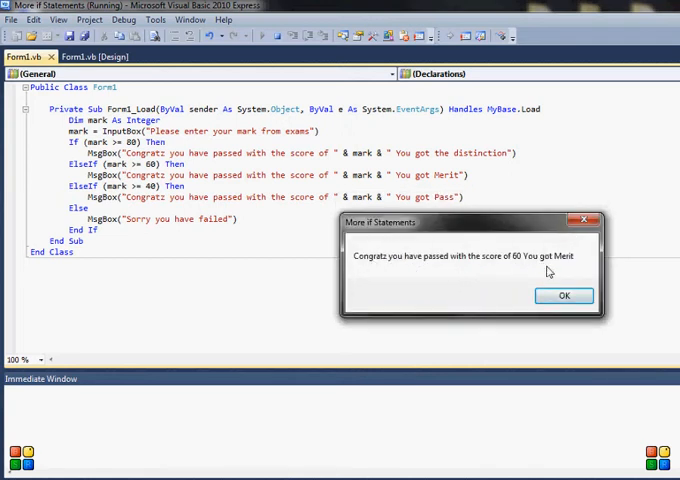
left_click(564, 295)
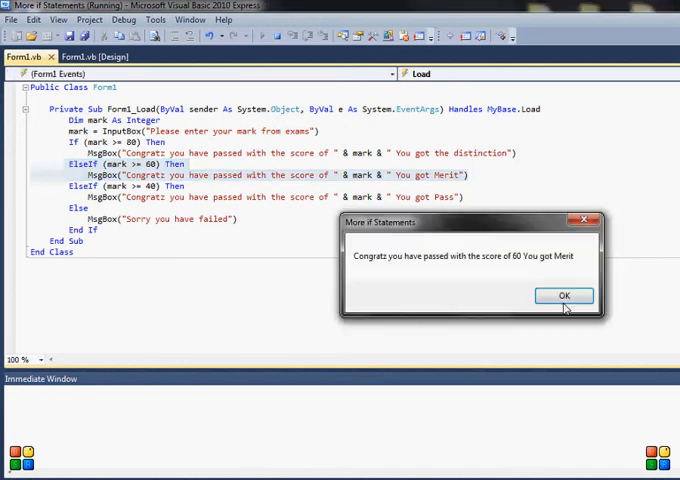
Dismiss the Merit message, submit a mark of 80, and close the distinction result
left_click(563, 295)
type("8")
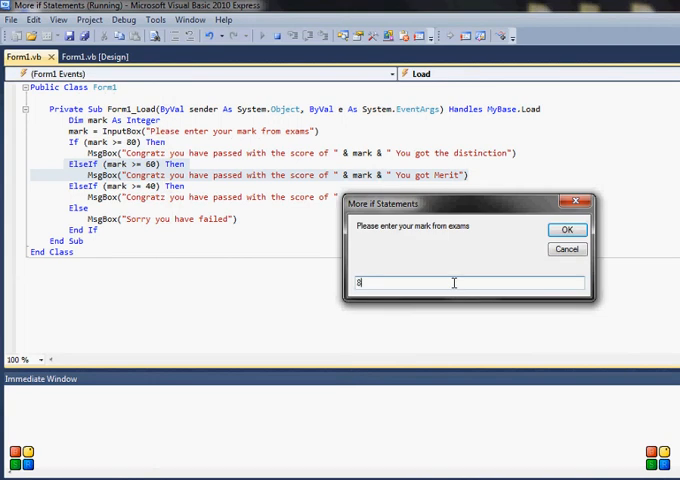
left_click(566, 229)
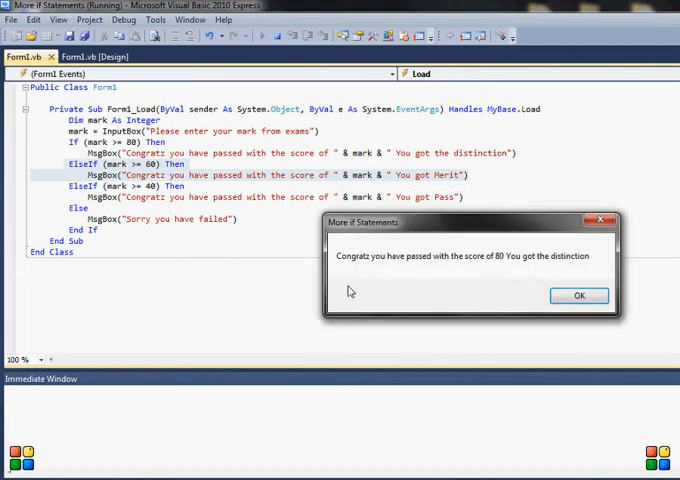
mouse_move(357, 268)
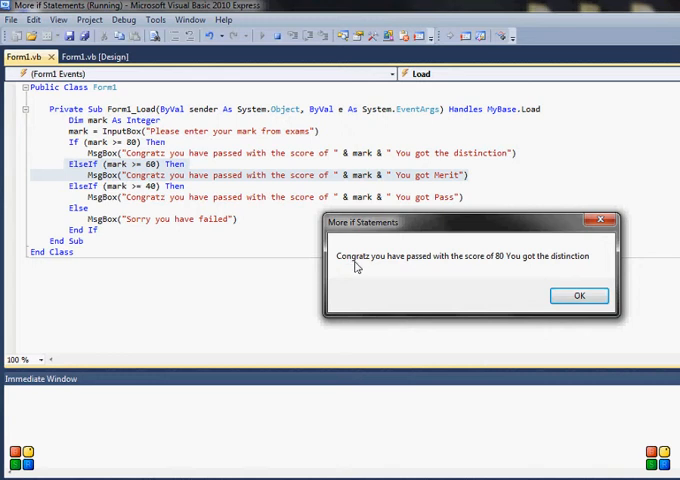
mouse_move(503, 281)
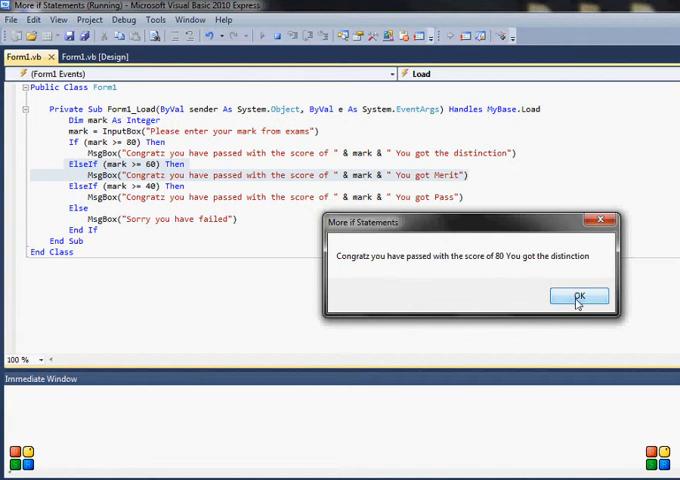
left_click(578, 296)
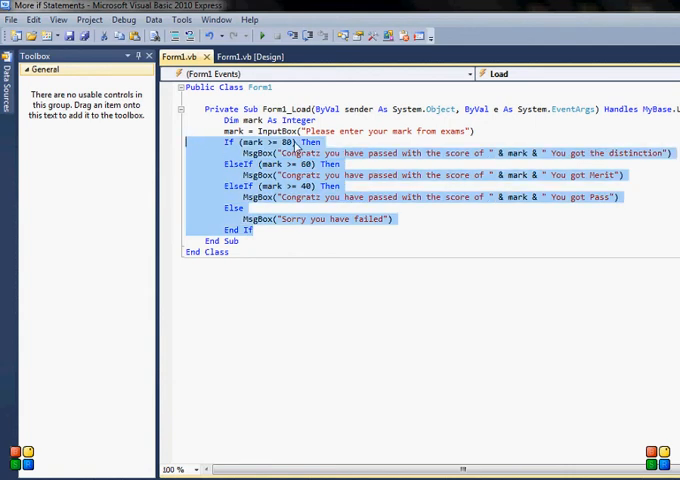
Switch to the Form1.vb [Design] tab showing the empty form
left_click(258, 231)
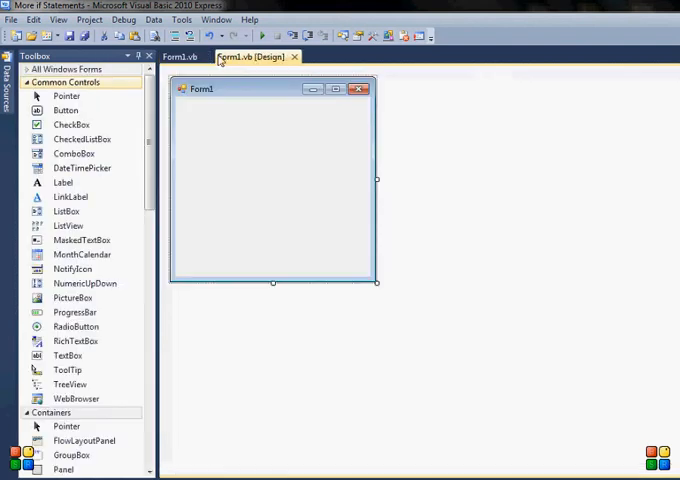
Browse the designer's Toolbox, then return to the Form1.vb grading code
left_click(71, 124)
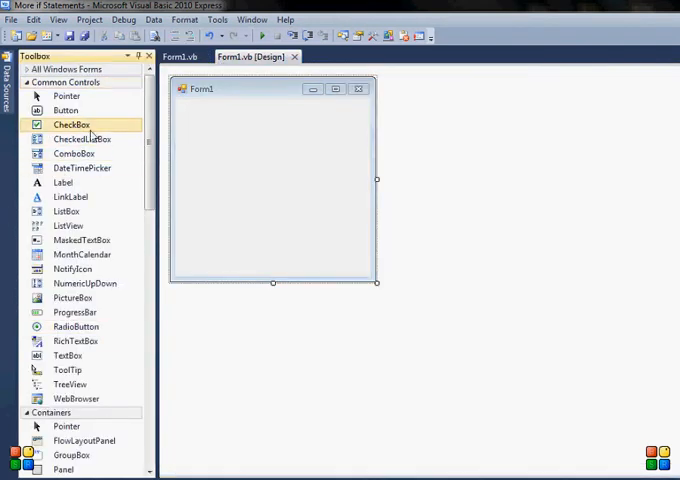
left_click(179, 56)
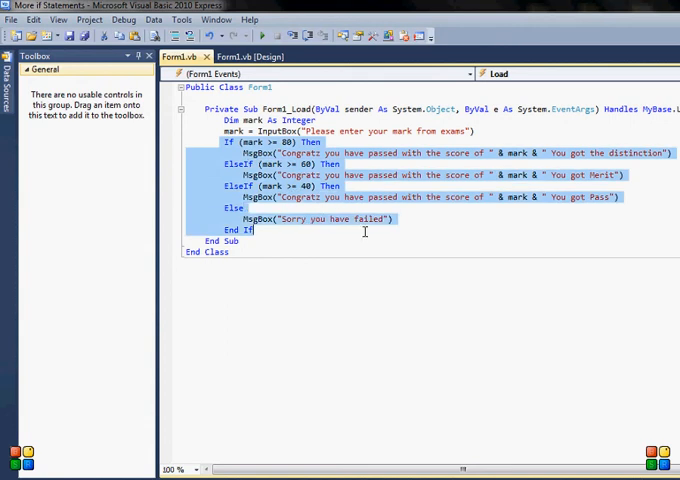
Switch to the Form1.vb [Design] view showing the empty form
left_click(397, 195)
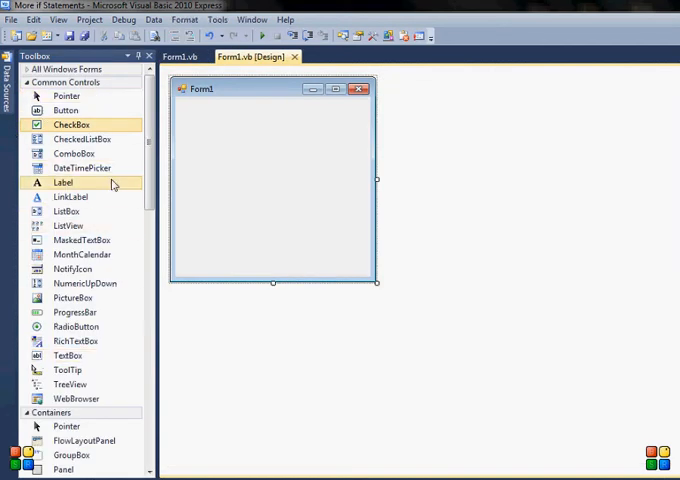
mouse_move(82, 167)
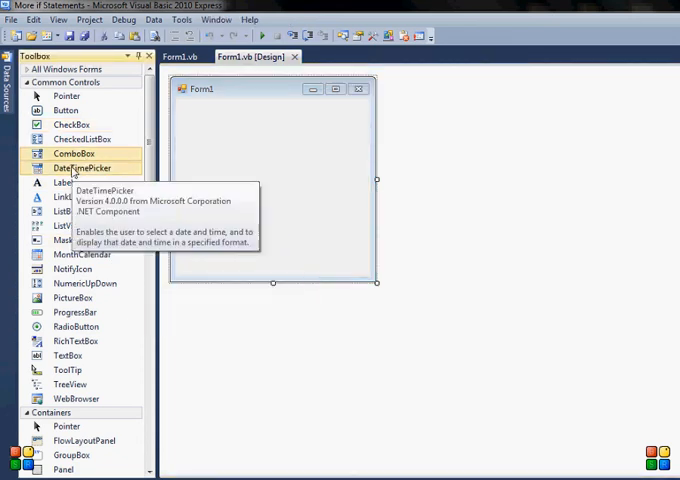
mouse_move(70, 197)
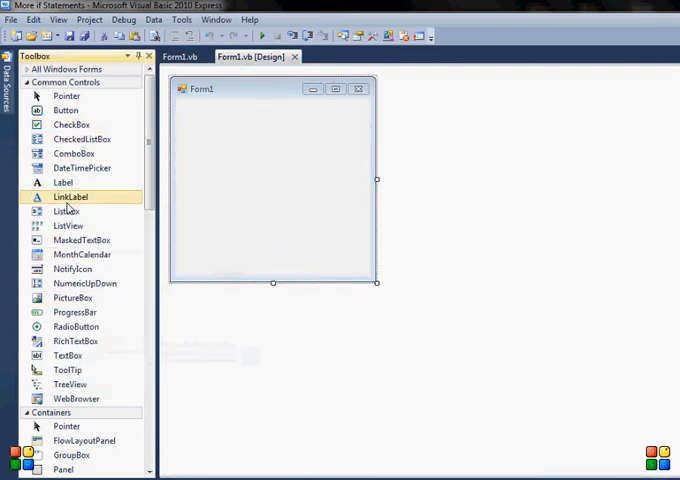
mouse_move(83, 240)
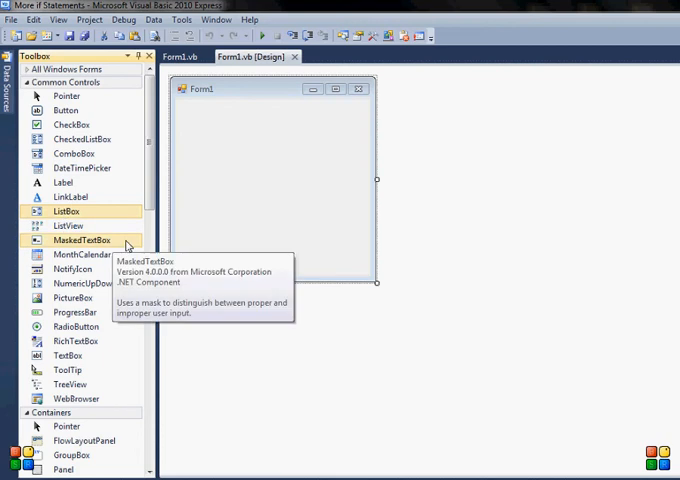
mouse_move(71, 298)
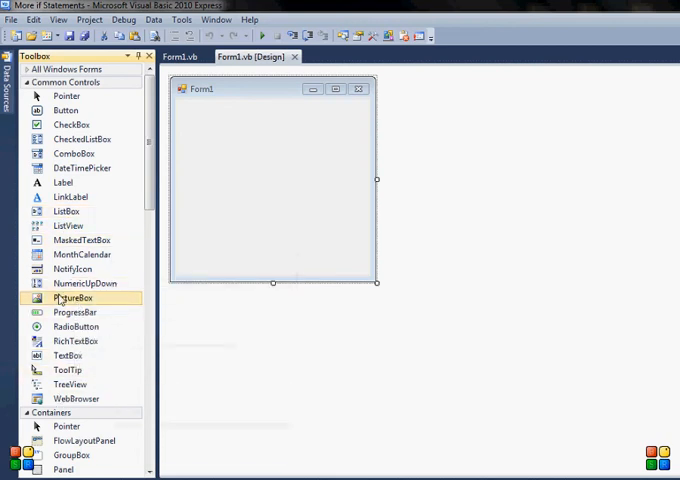
mouse_move(72, 298)
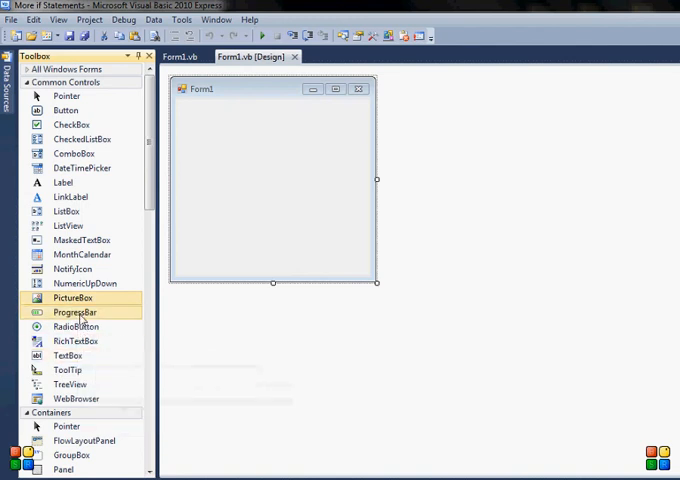
mouse_move(98, 326)
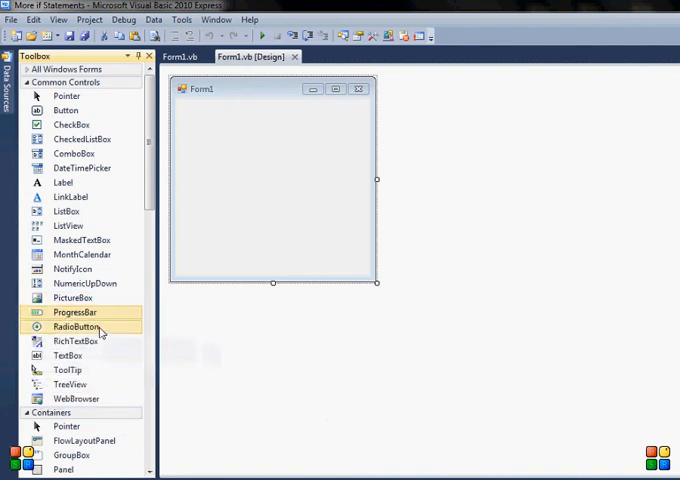
mouse_move(68, 355)
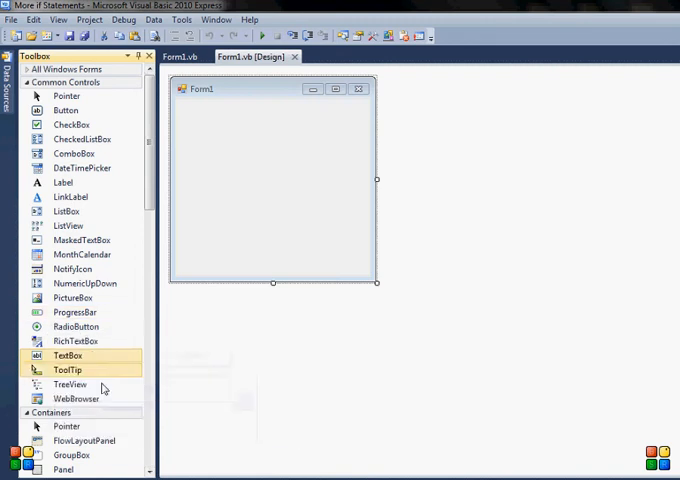
mouse_move(75, 341)
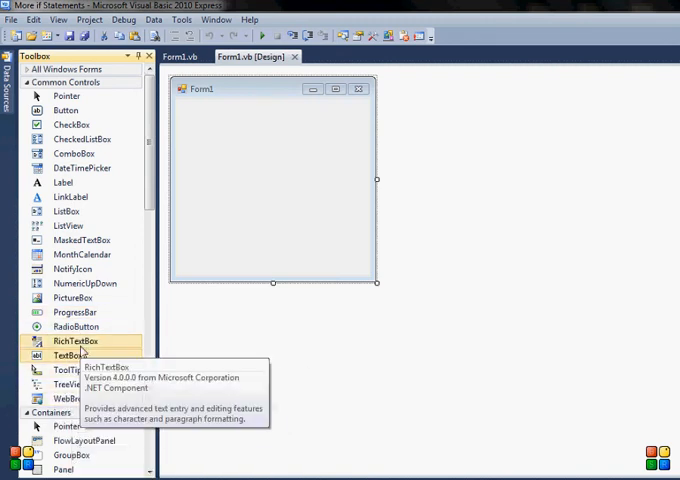
mouse_move(82, 167)
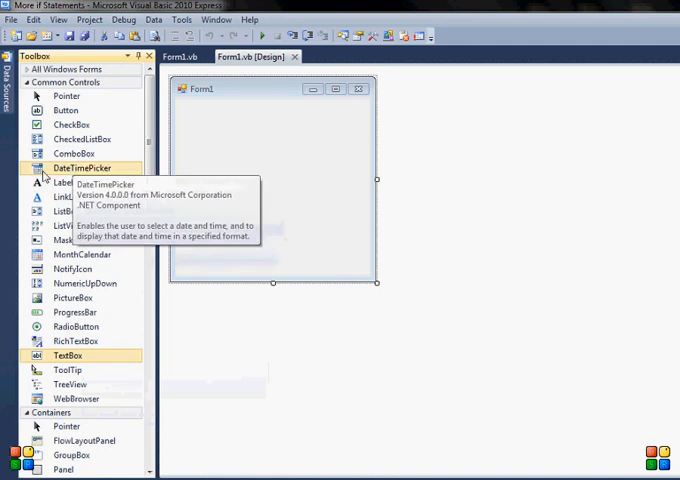
mouse_move(66, 110)
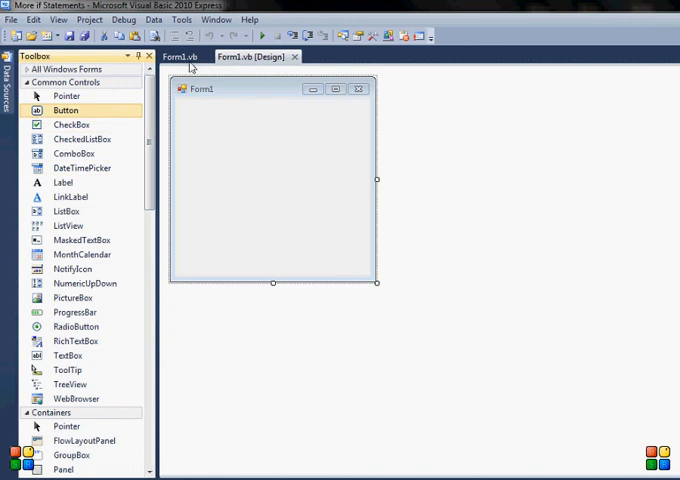
Switch back to the Form1.vb code with the If/ElseIf/Else grading block
left_click(179, 56)
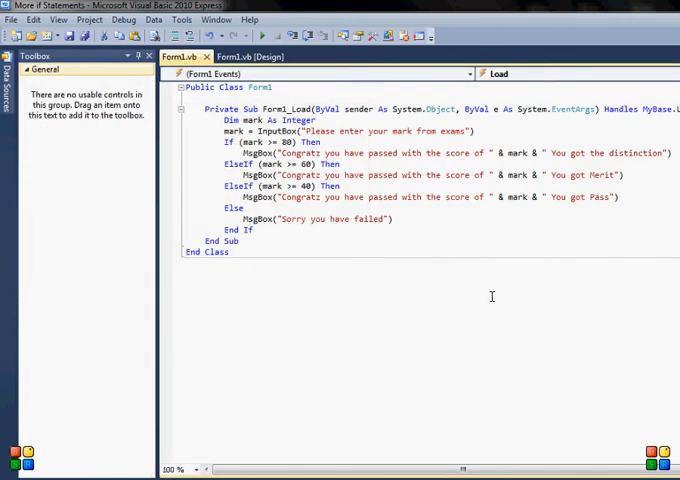
mouse_move(548, 296)
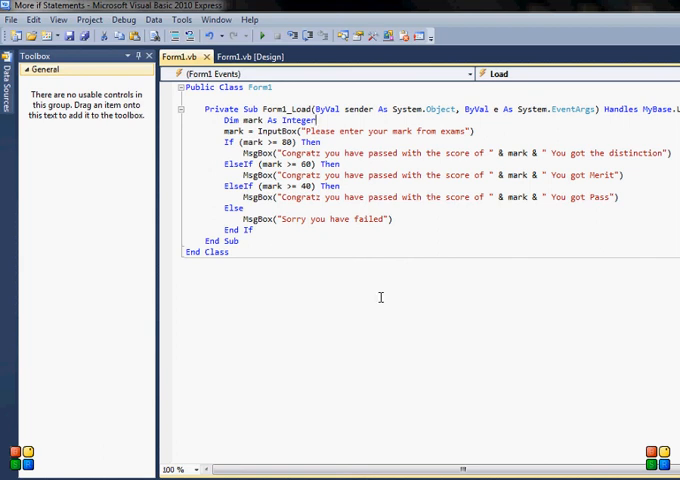
mouse_move(376, 335)
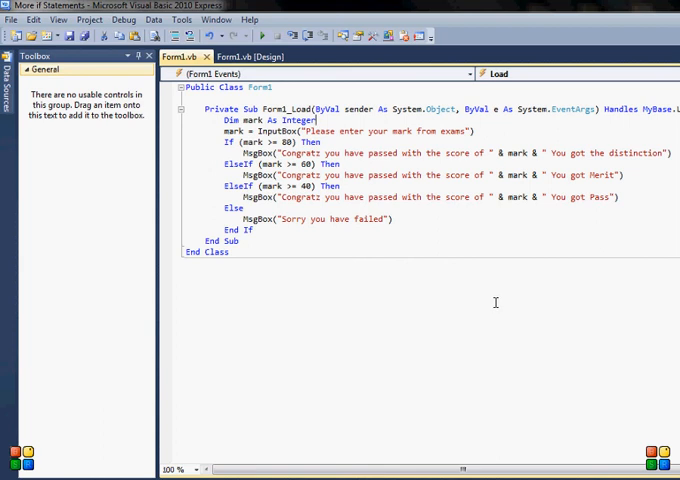
mouse_move(481, 291)
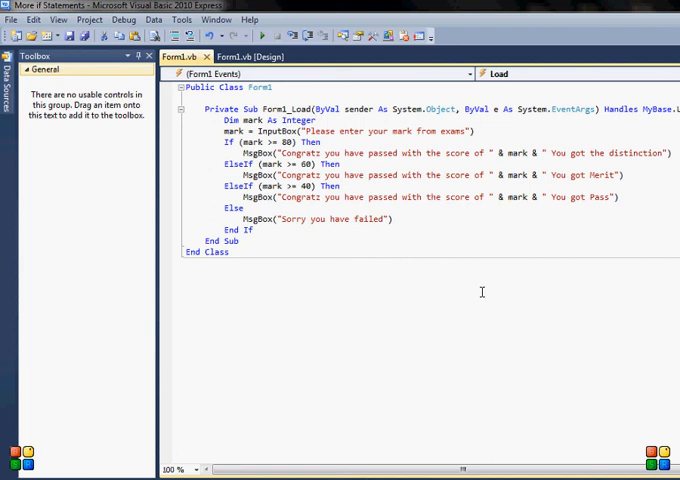
mouse_move(476, 291)
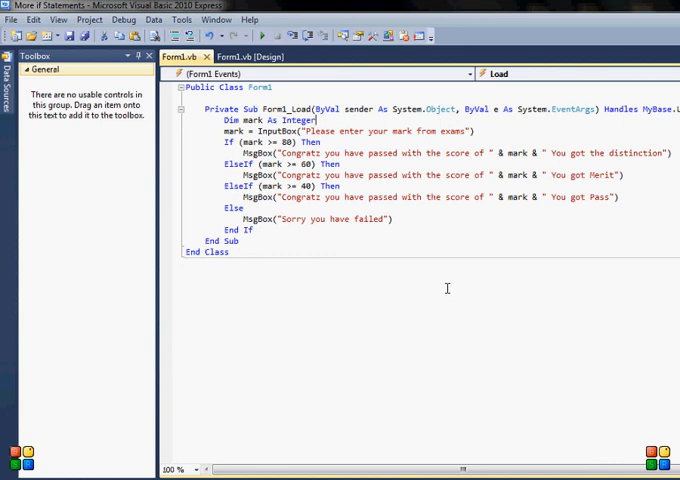
mouse_move(388, 322)
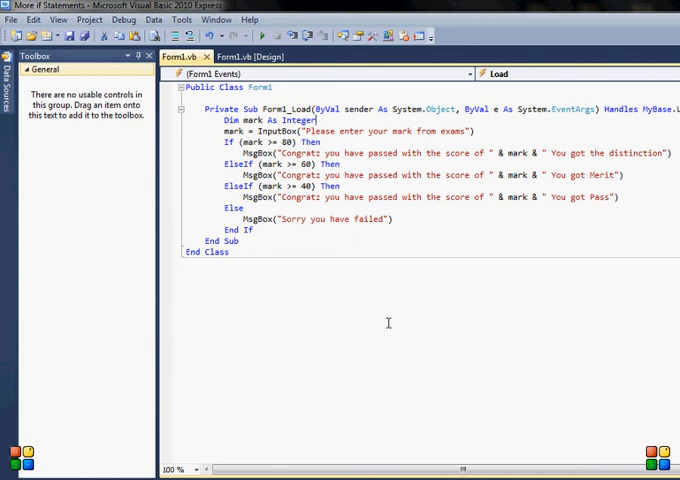